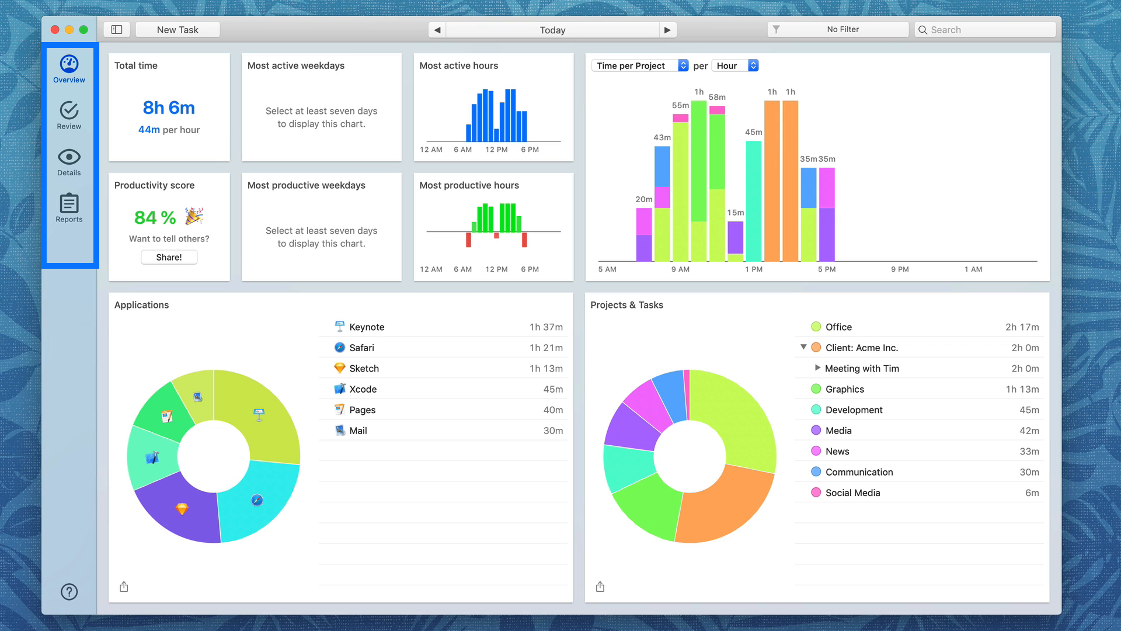
mouse_move(69, 94)
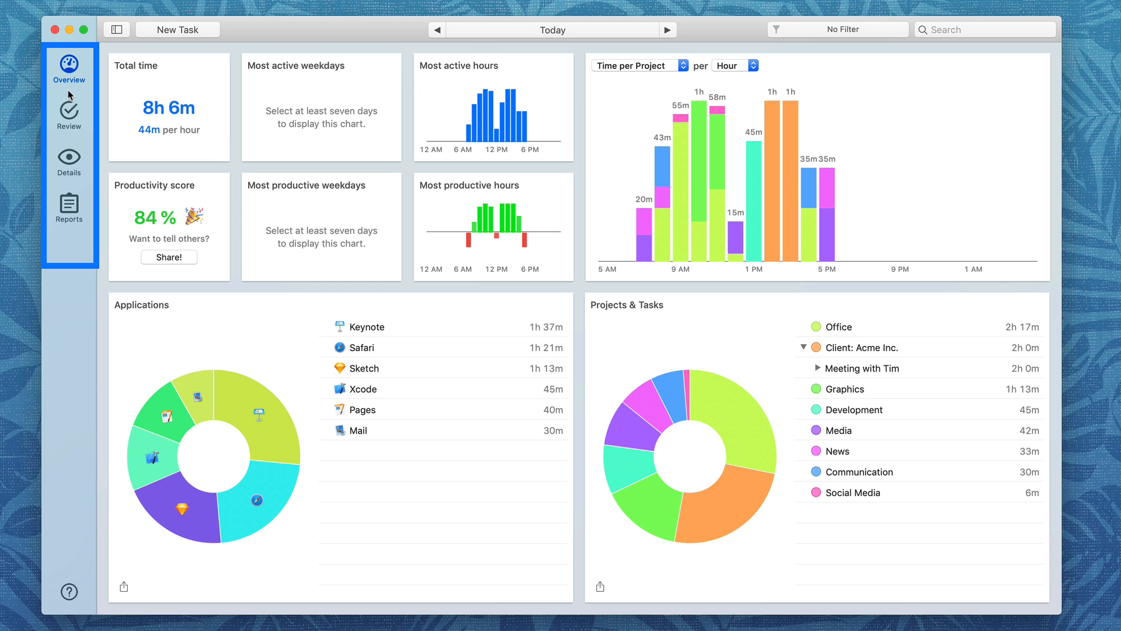
Browse through Timing's Review, Details and Reports views, then return to the daily Overview.
left_click(69, 115)
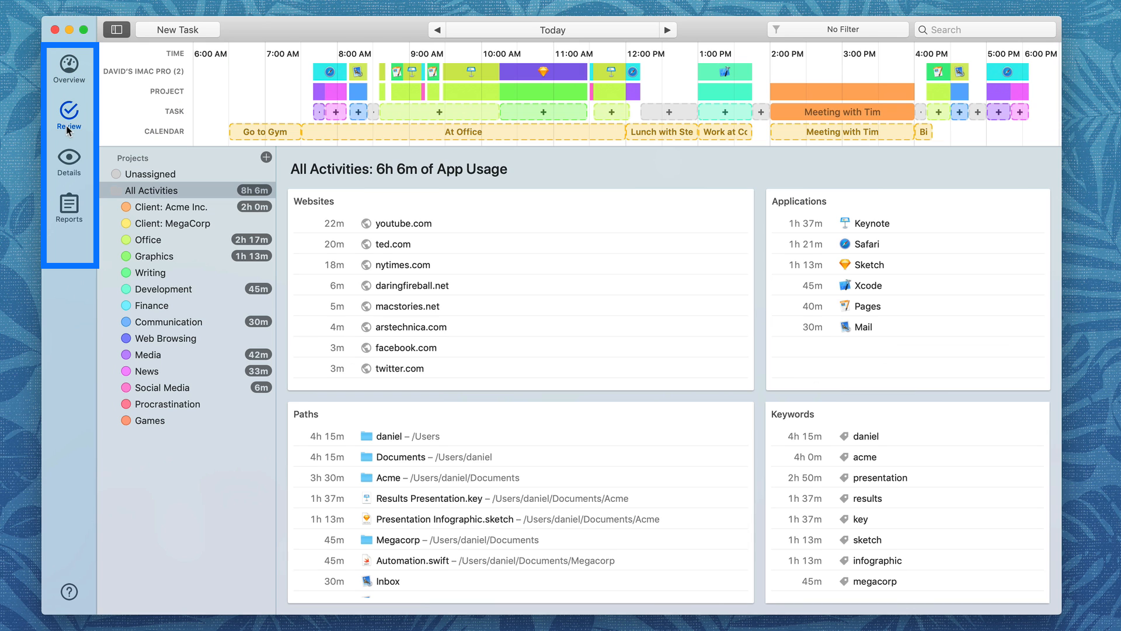
left_click(69, 157)
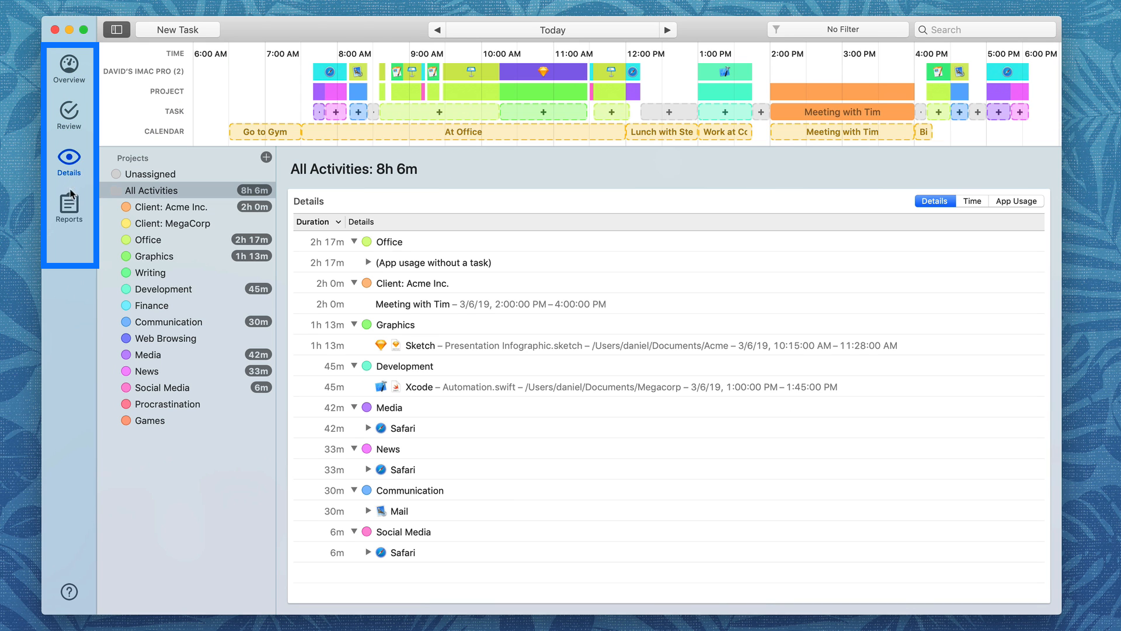
left_click(69, 208)
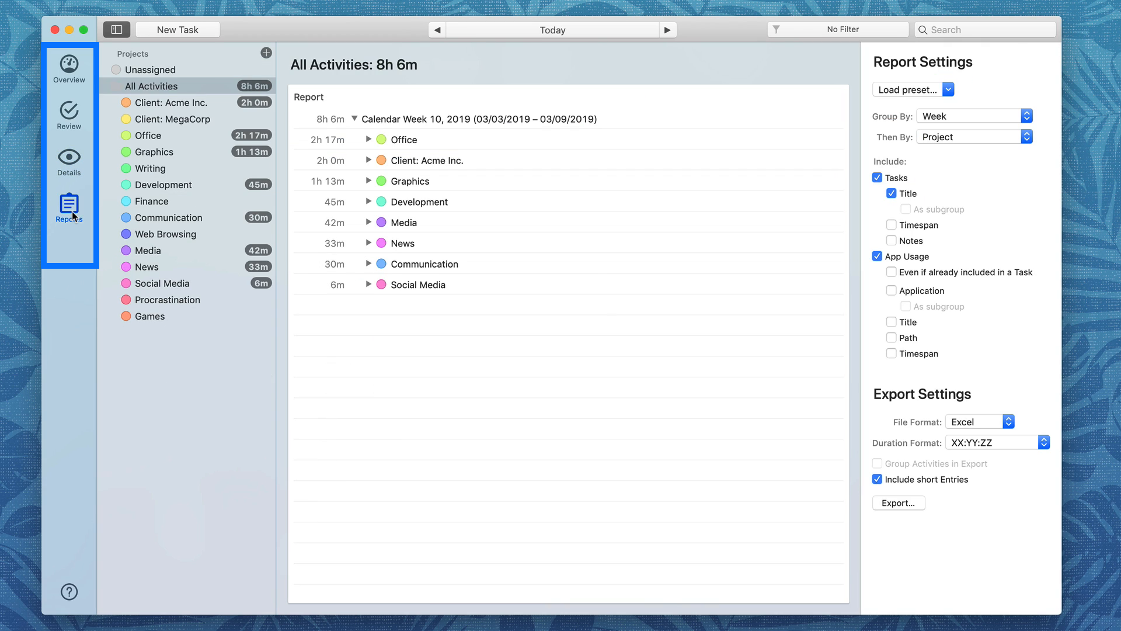
left_click(69, 68)
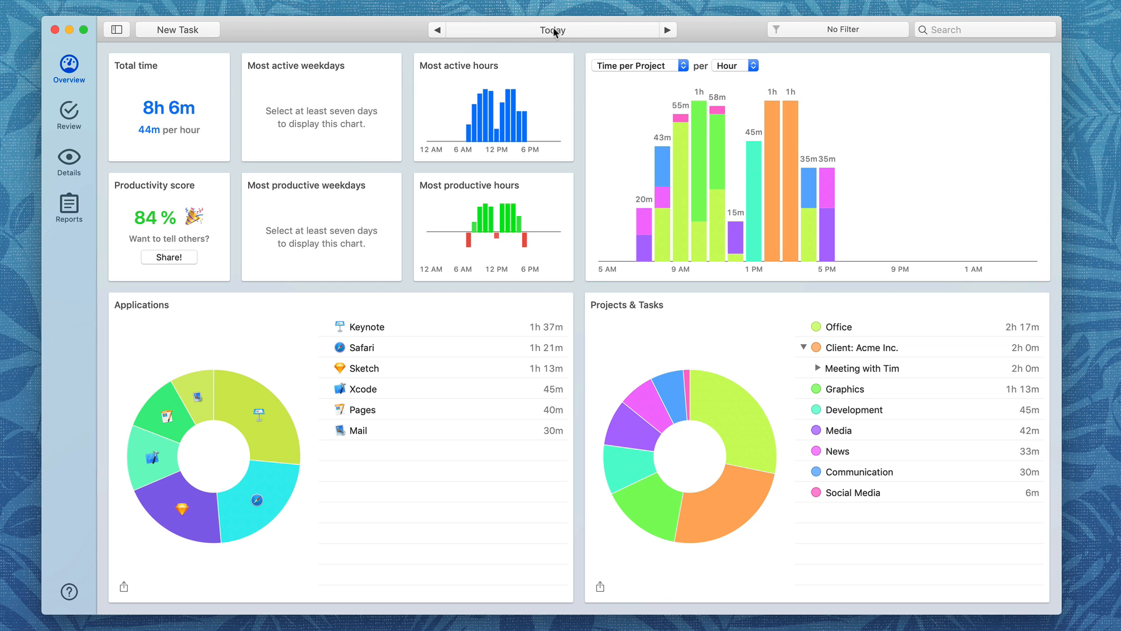
Switch the overview between yesterday and today and explore today's summary panels.
left_click(436, 29)
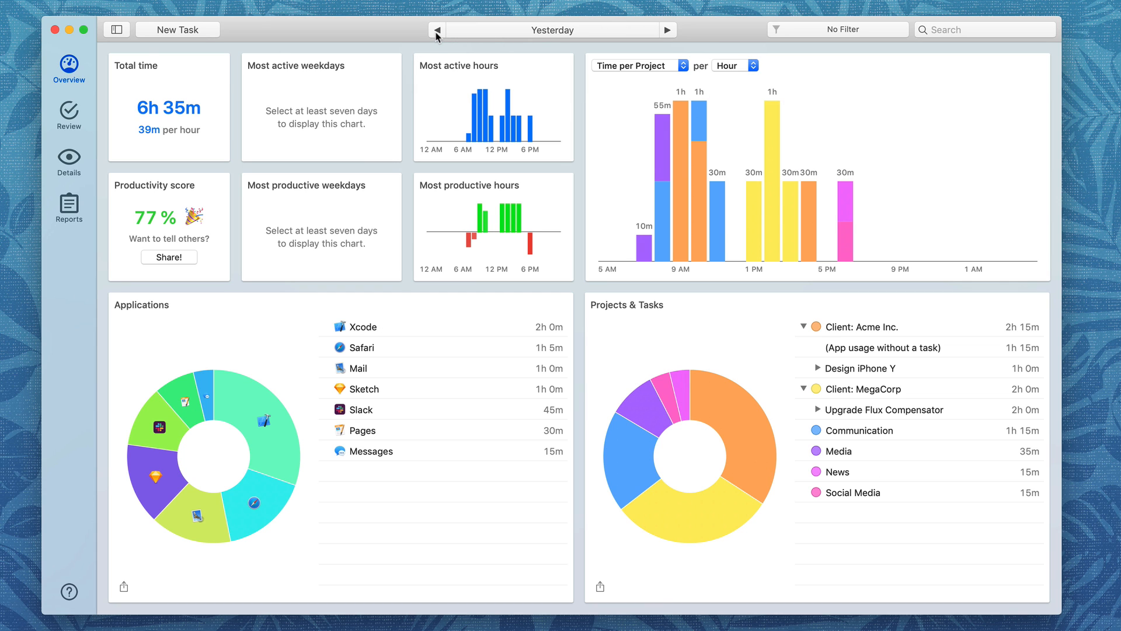
left_click(552, 29)
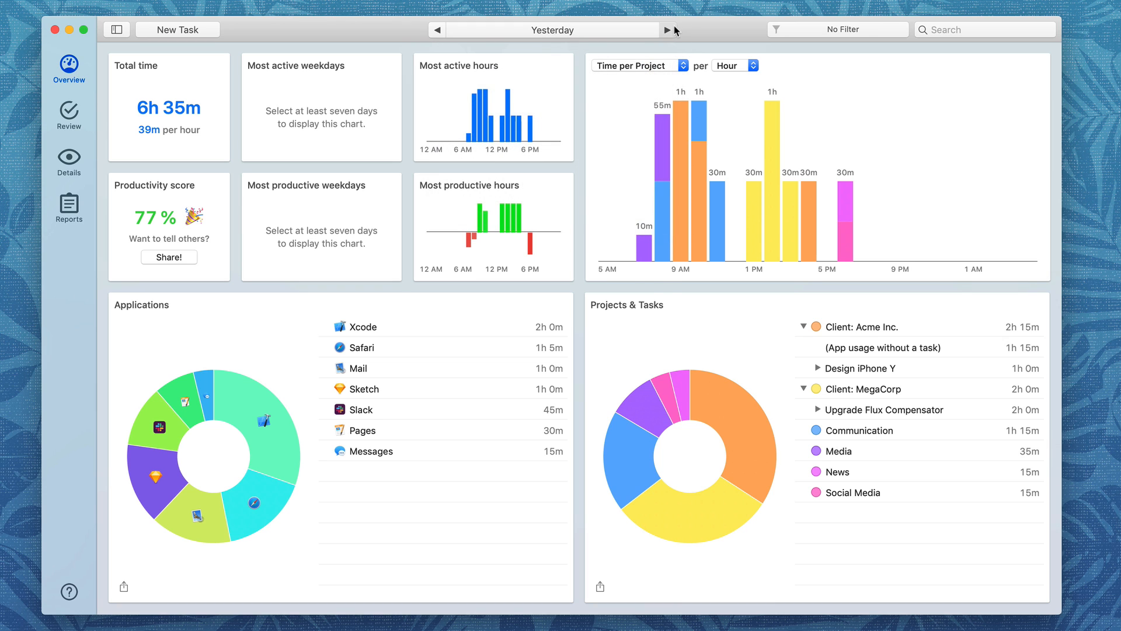
left_click(667, 31)
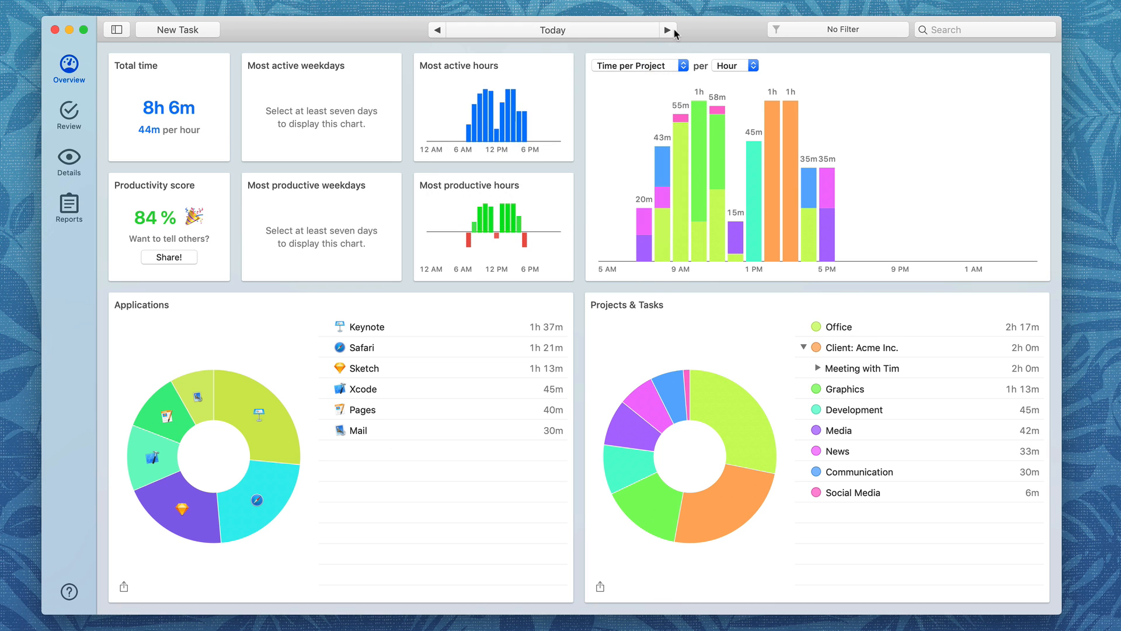
left_click(168, 107)
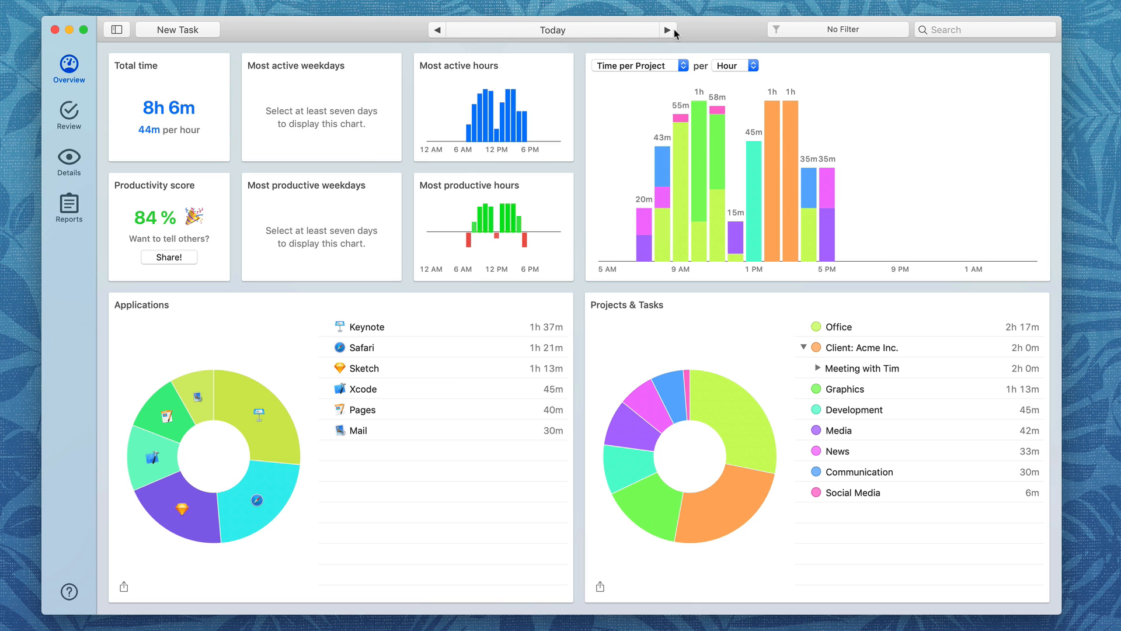
left_click(493, 108)
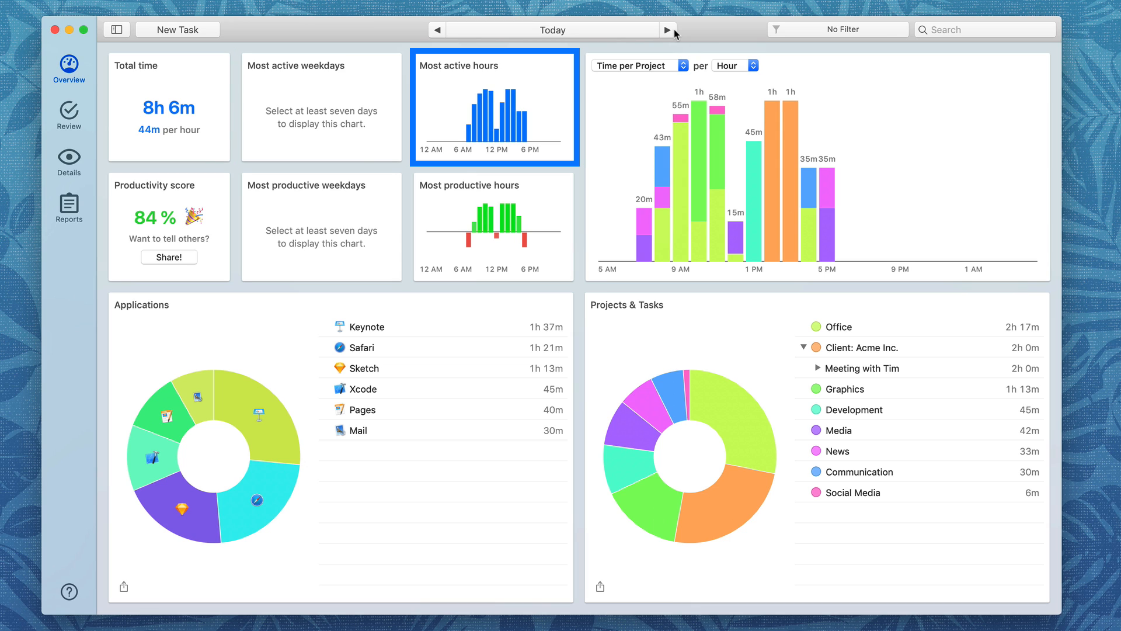
mouse_move(661, 150)
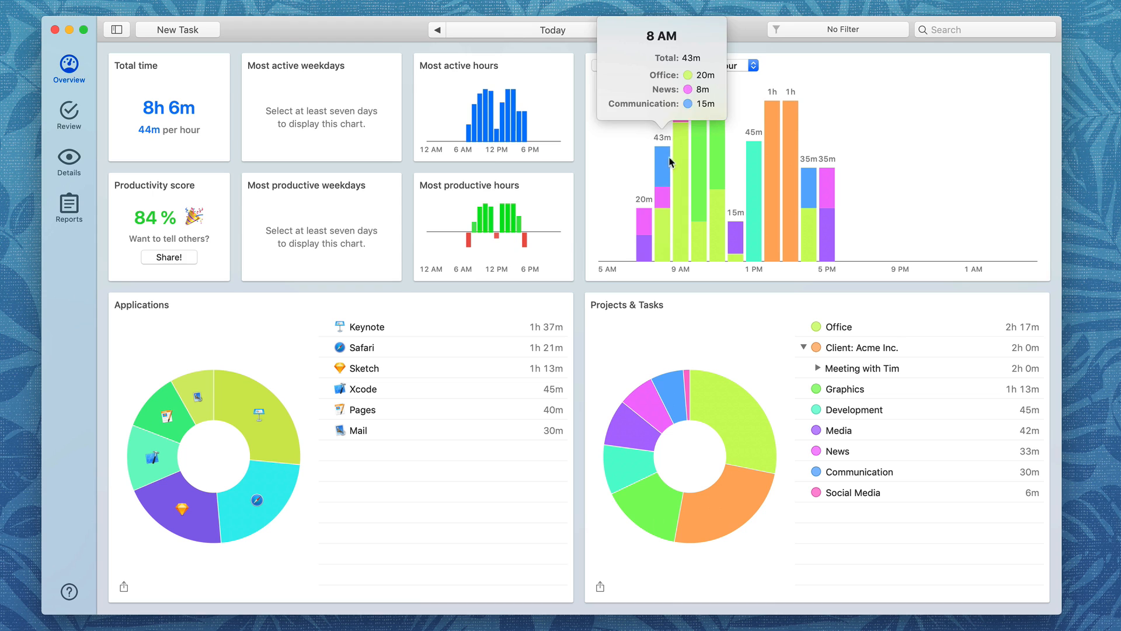
mouse_move(890, 200)
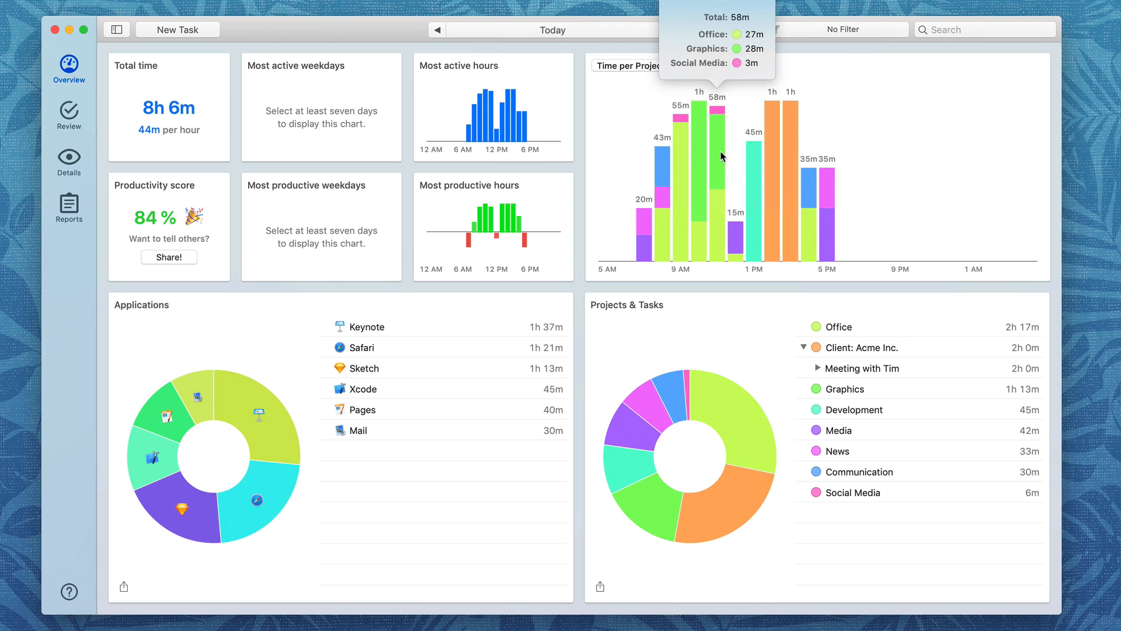
mouse_move(727, 170)
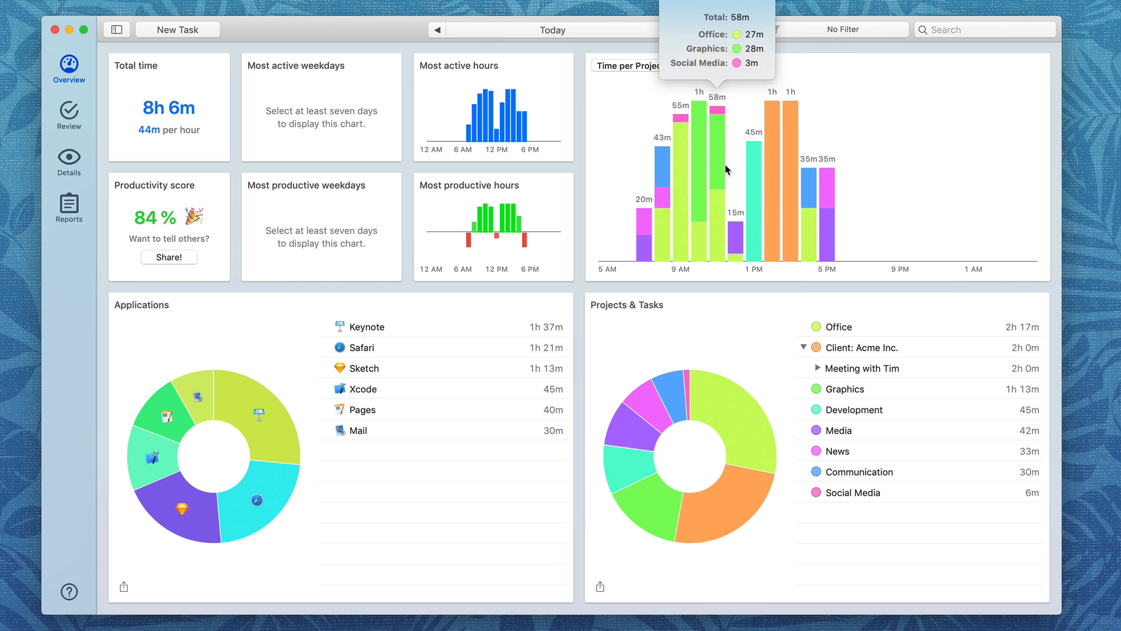
Reassign today's Office and Media time to Graphics, raising Graphics to 1h 53m.
left_click(840, 388)
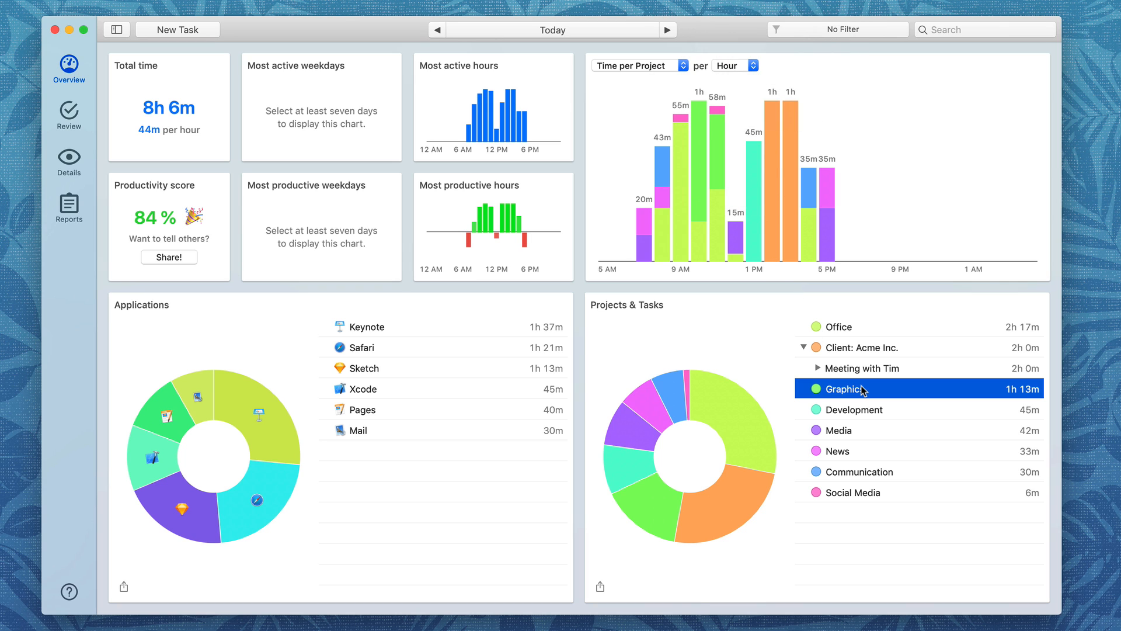
mouse_move(735, 218)
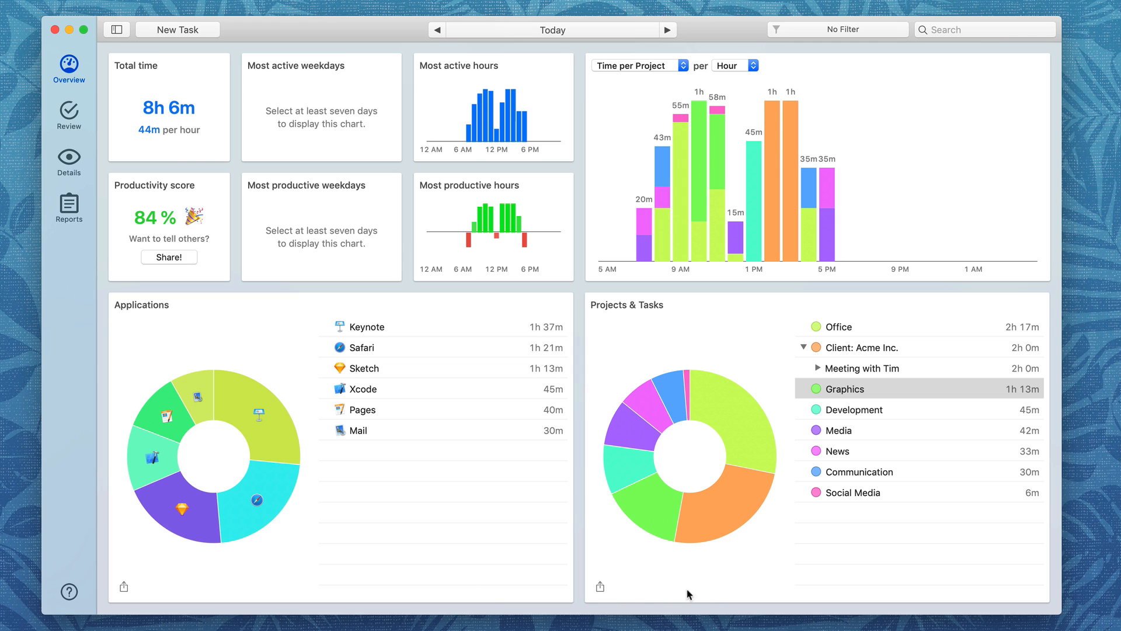
left_click(746, 590)
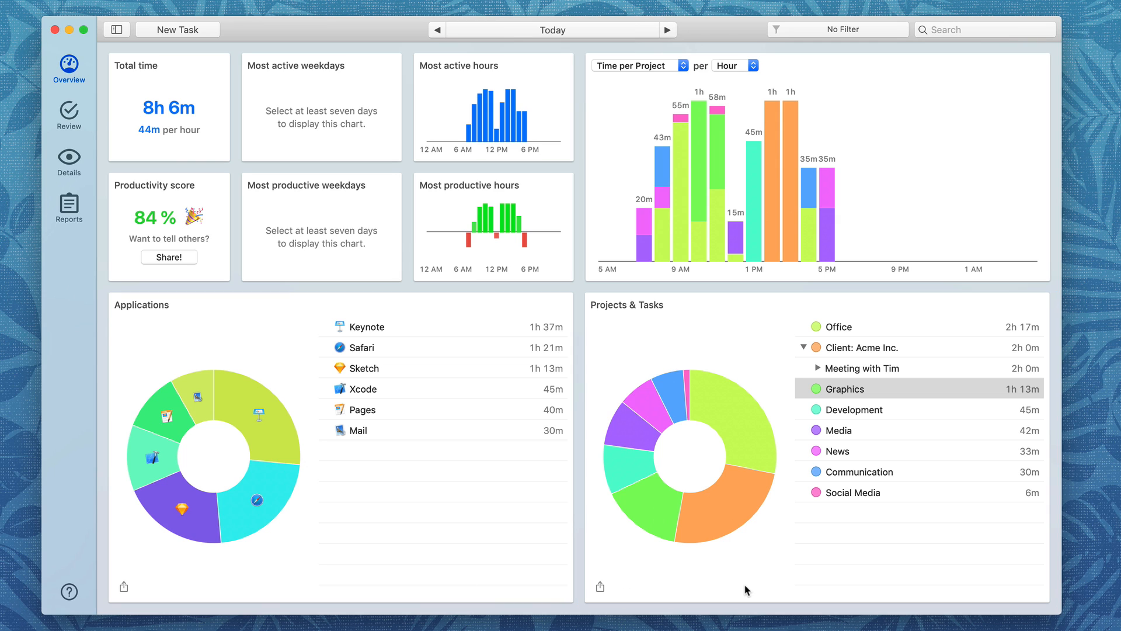
mouse_move(65, 112)
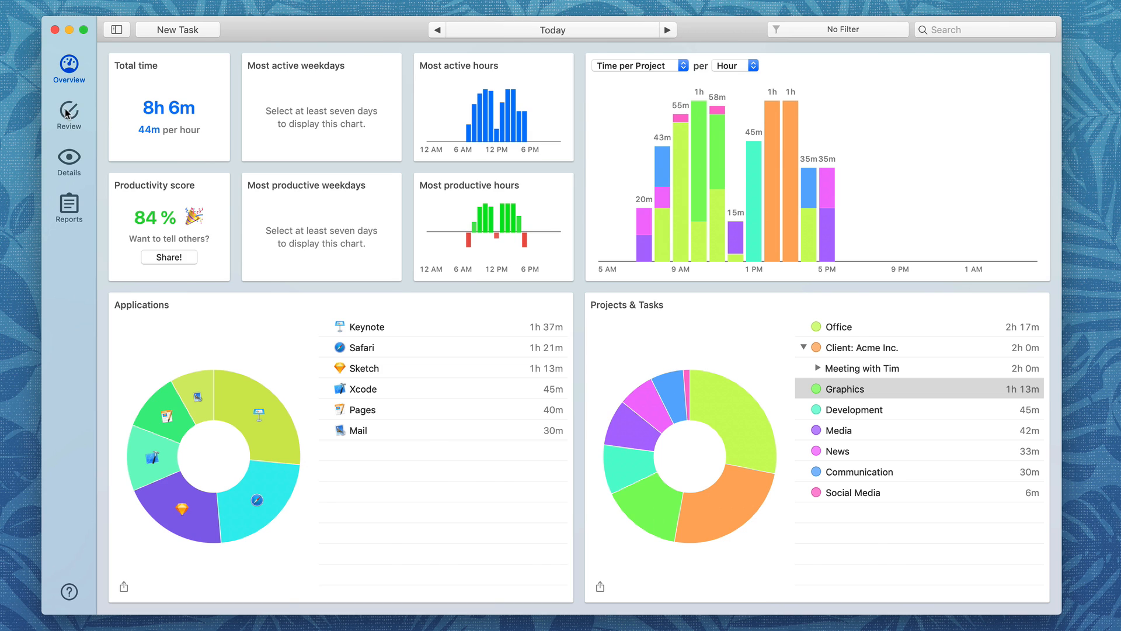
left_click(69, 114)
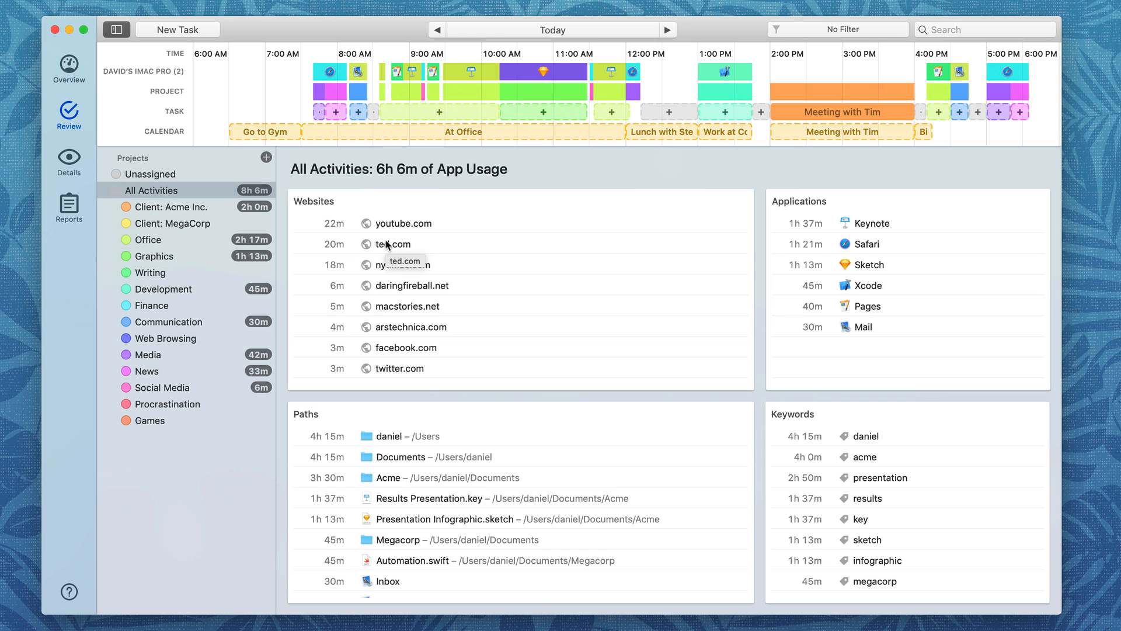
mouse_move(402, 477)
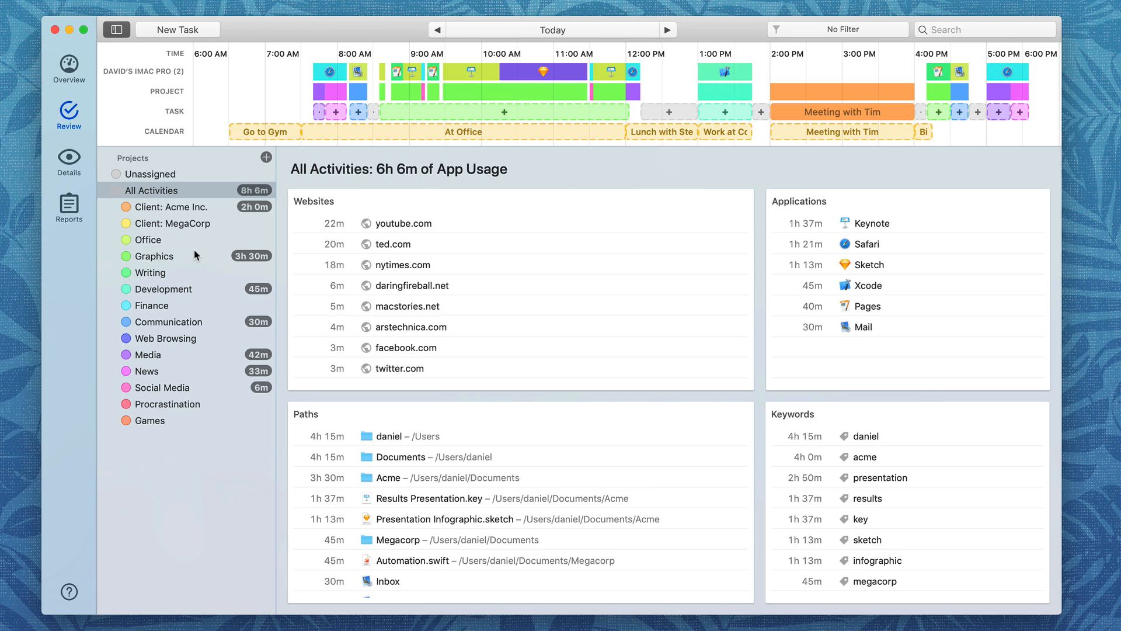
mouse_move(242, 263)
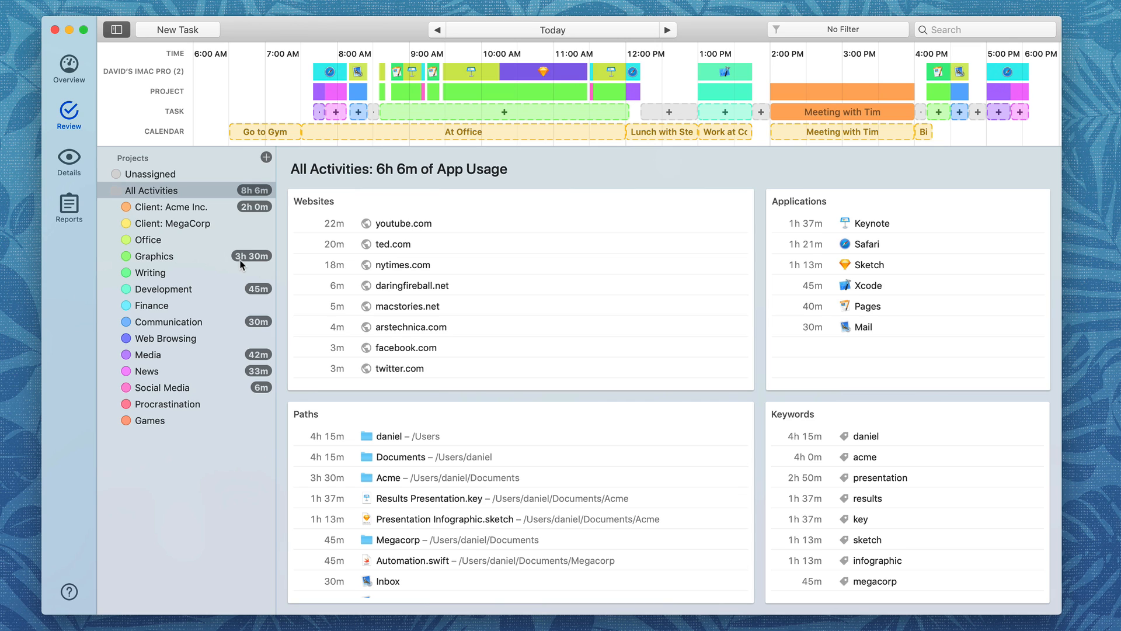
mouse_move(393, 251)
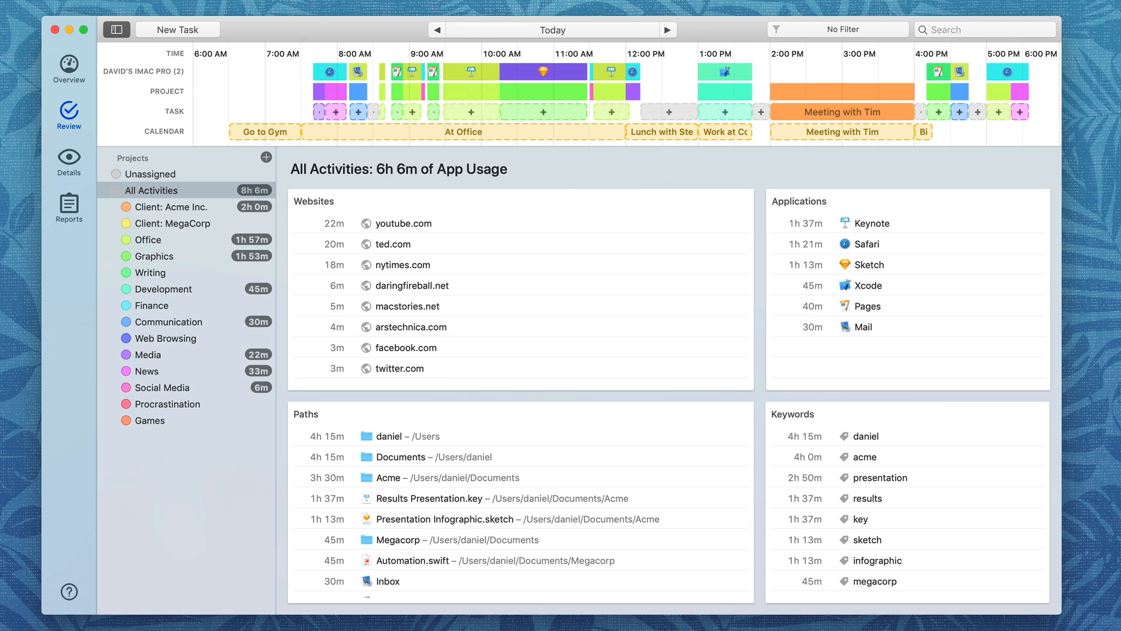
Filter to Keynote's 'results' keyword activity and file its 1h 37m under Finance.
left_click(866, 222)
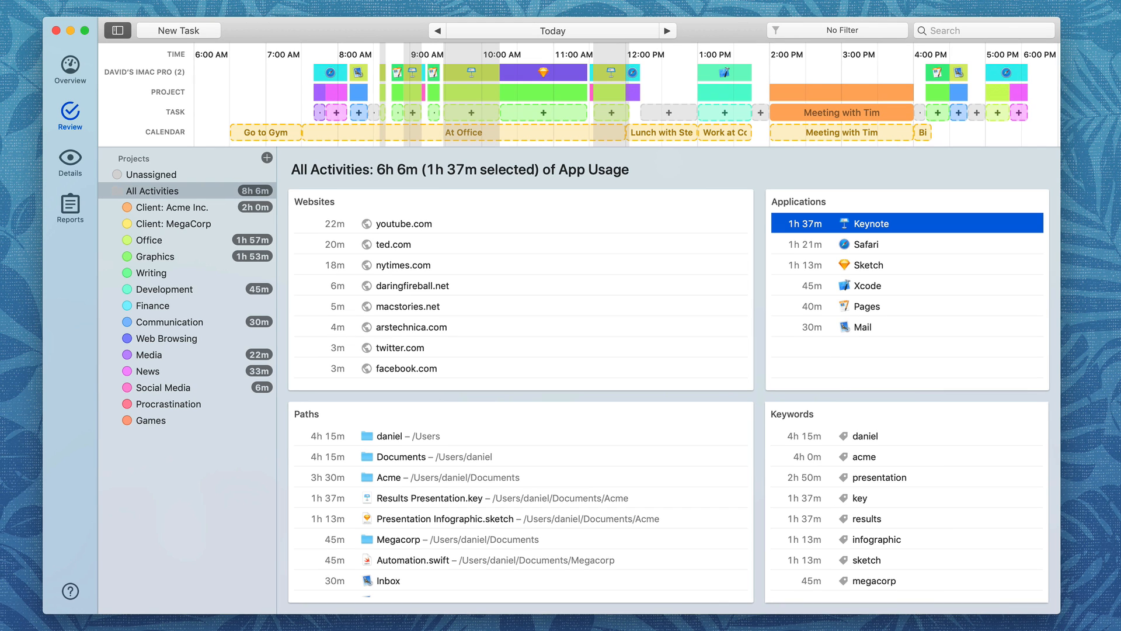
mouse_move(881, 489)
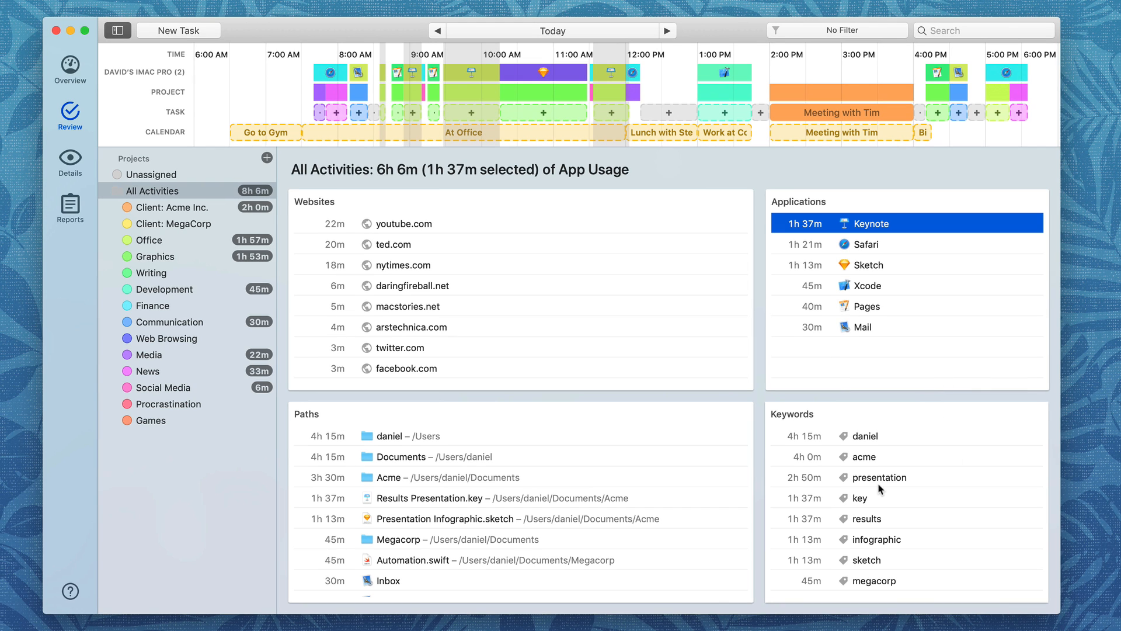
left_click(866, 519)
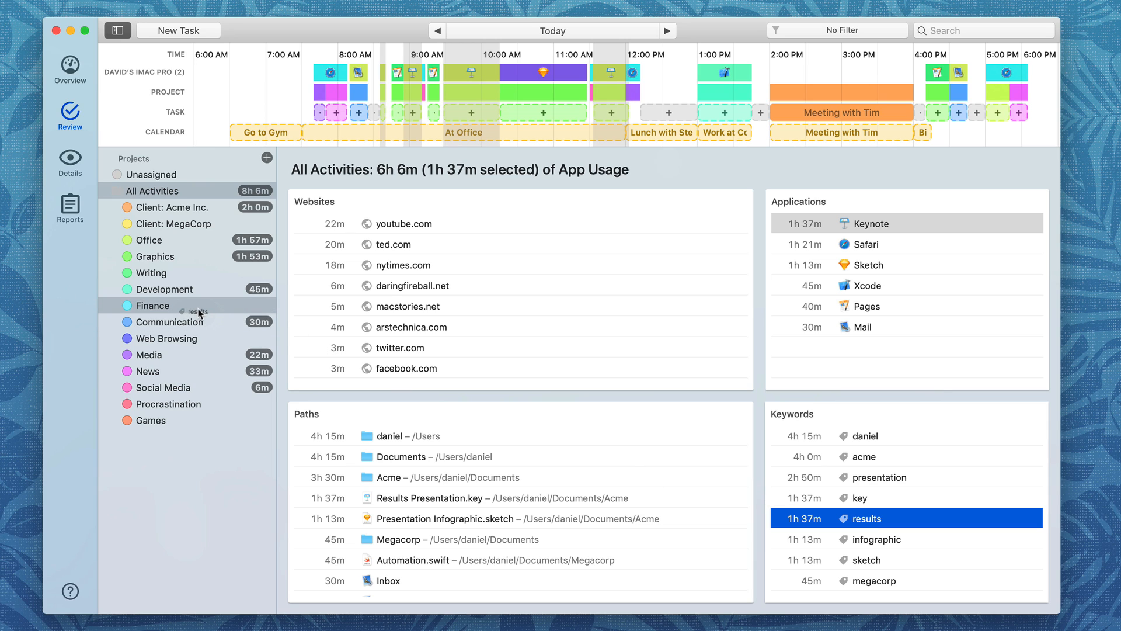
left_click(152, 305)
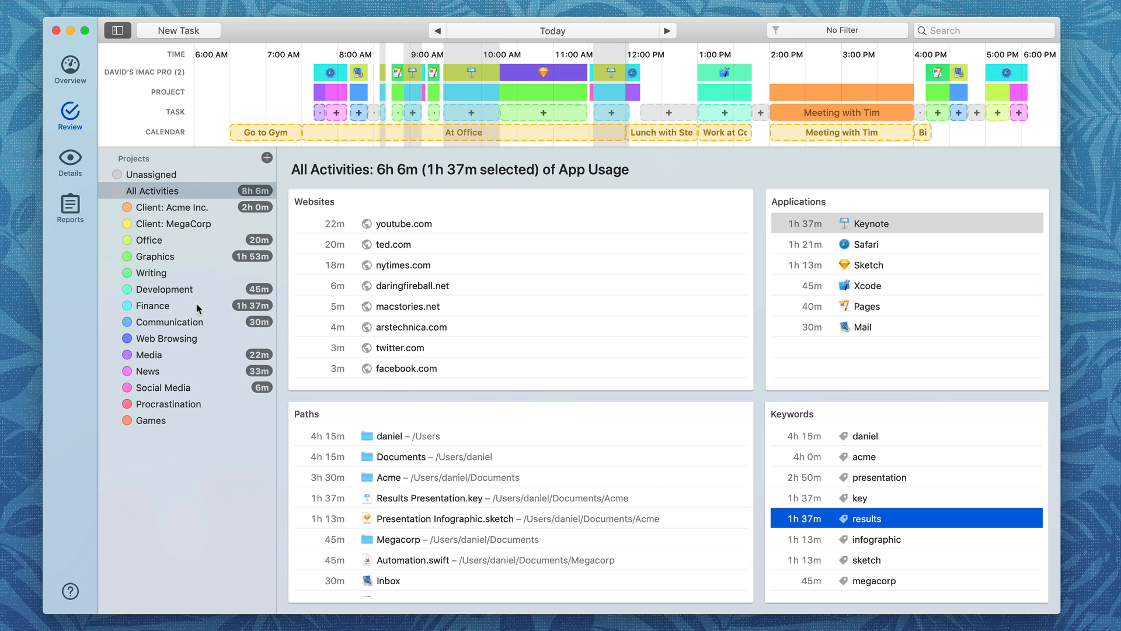
mouse_move(199, 310)
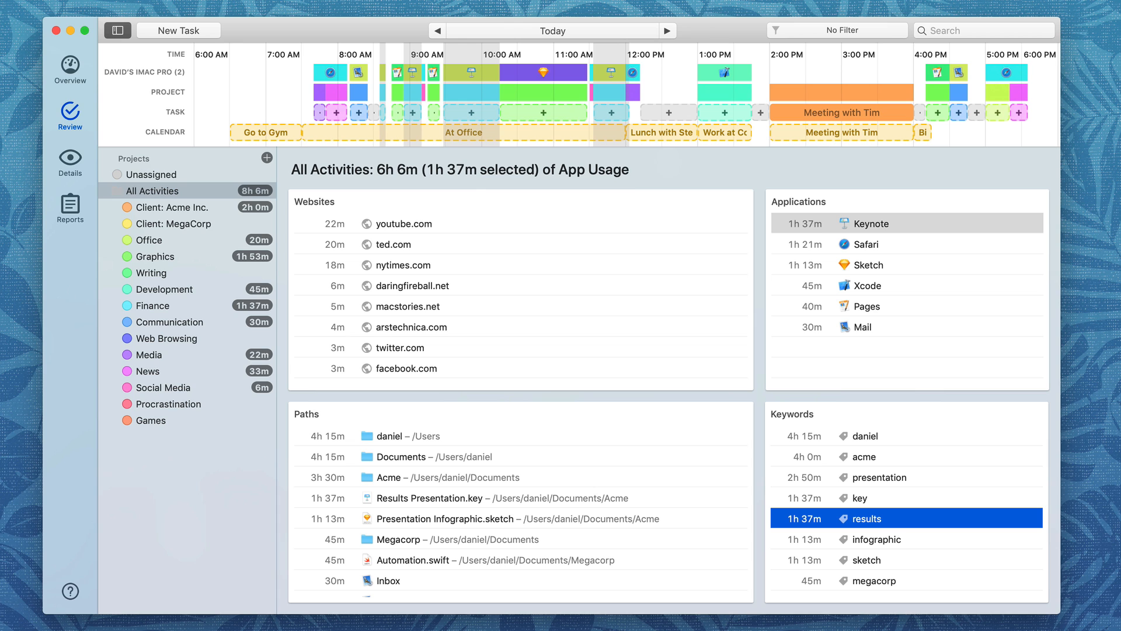
mouse_move(70, 155)
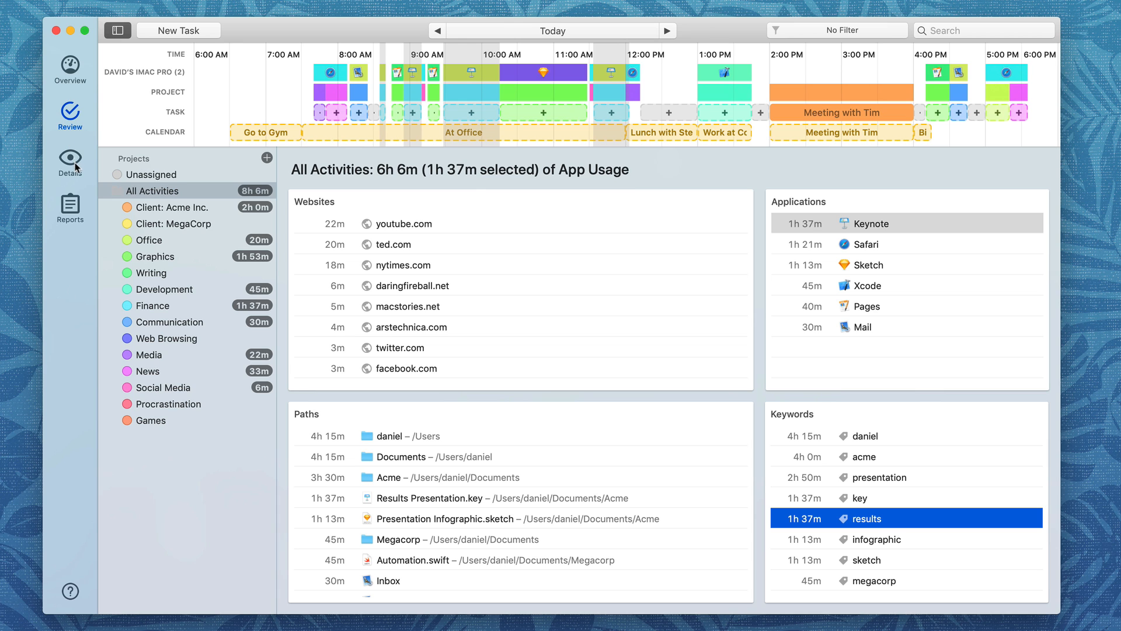
Check the Details breakdown and weekly Reports showing Finance 1h 37m, Office 20m.
left_click(69, 159)
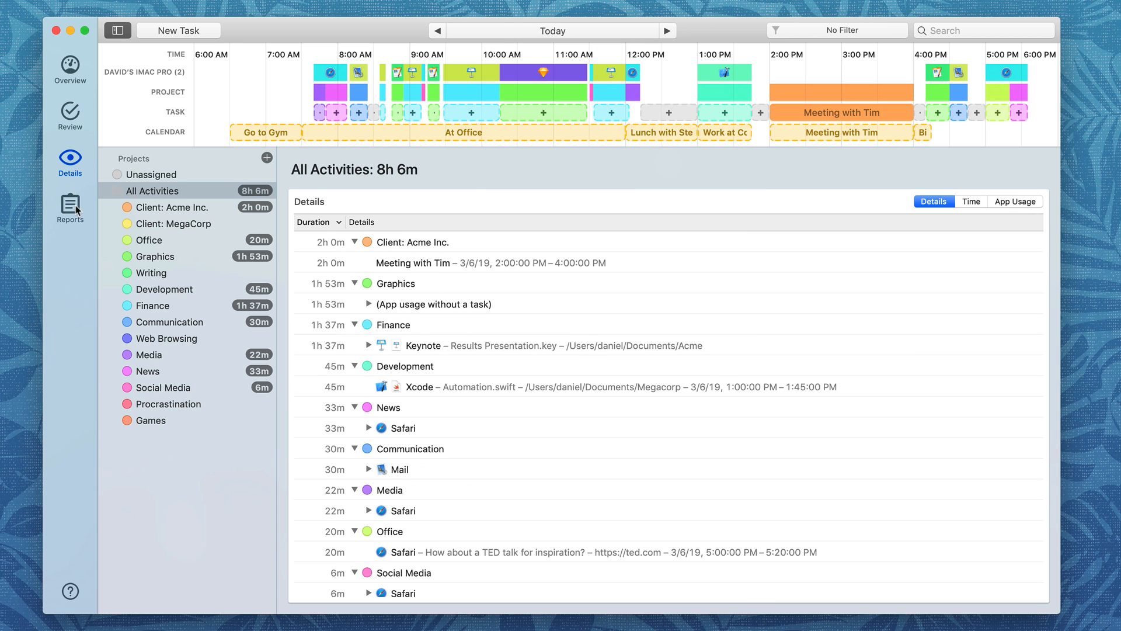
left_click(69, 208)
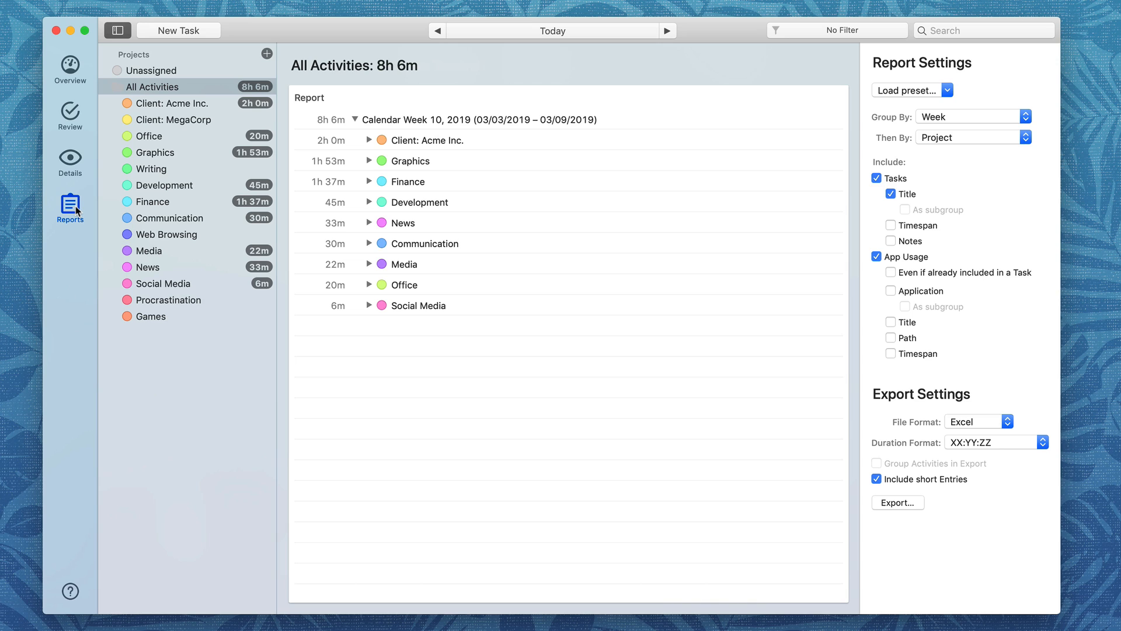